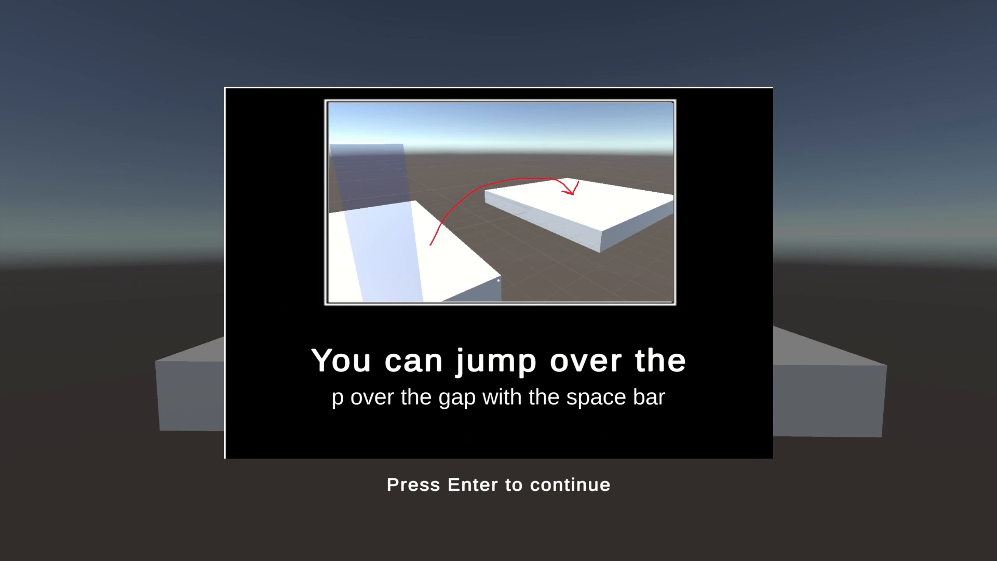
Create a new xNode NodeGraph C# script (TutorialGraph) in the project's graph assets
key(Return)
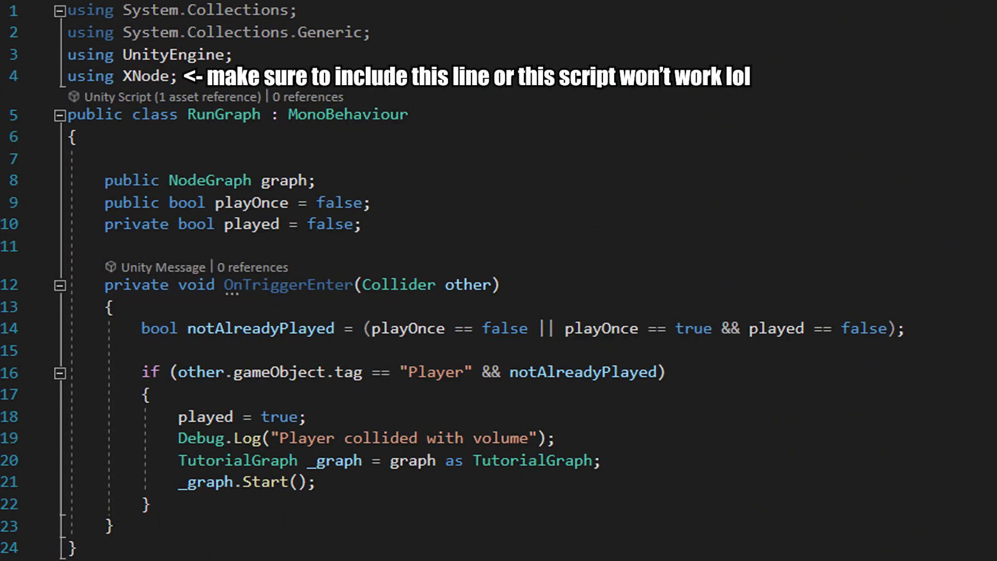
double_click(210, 179)
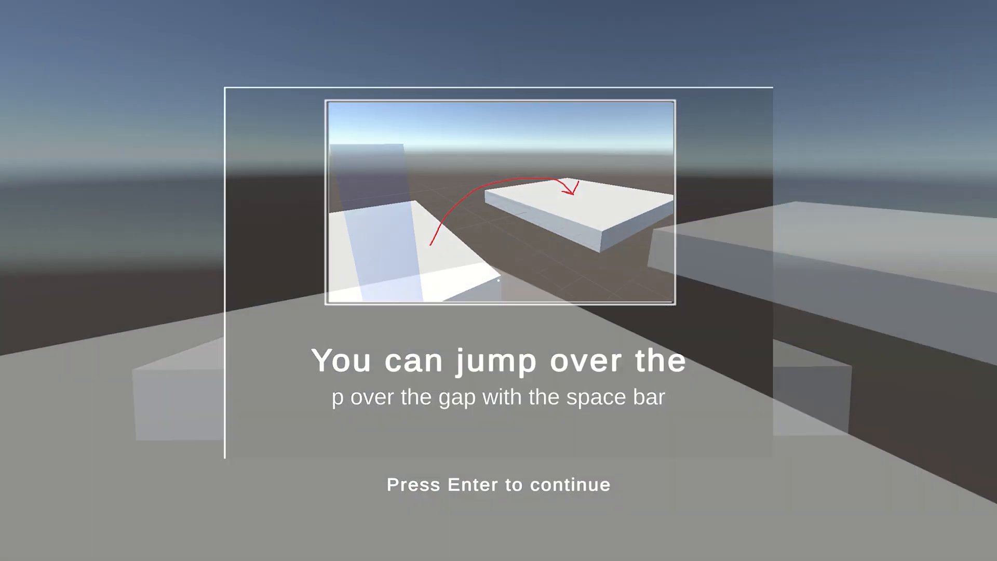
key(Return)
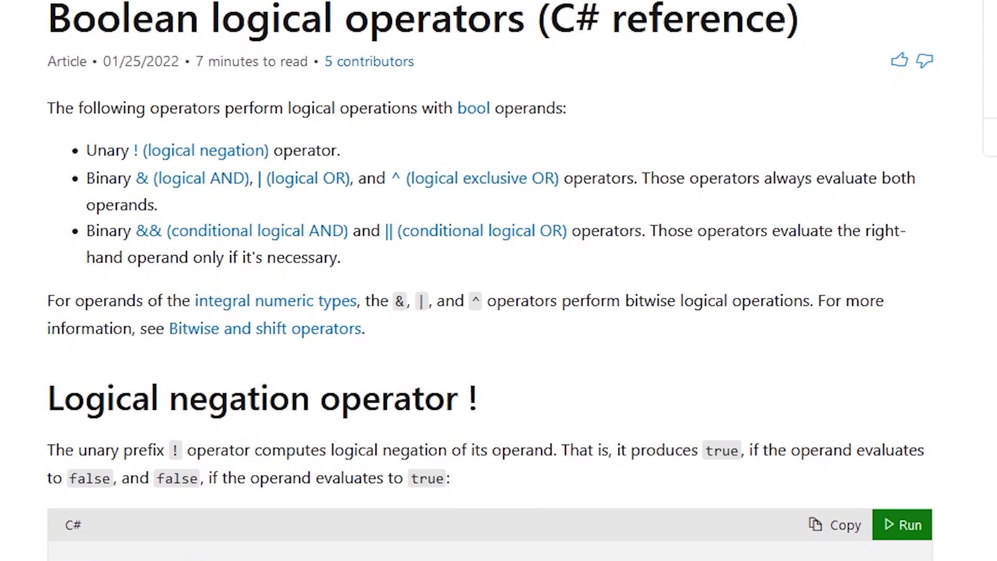
scroll(down, 3)
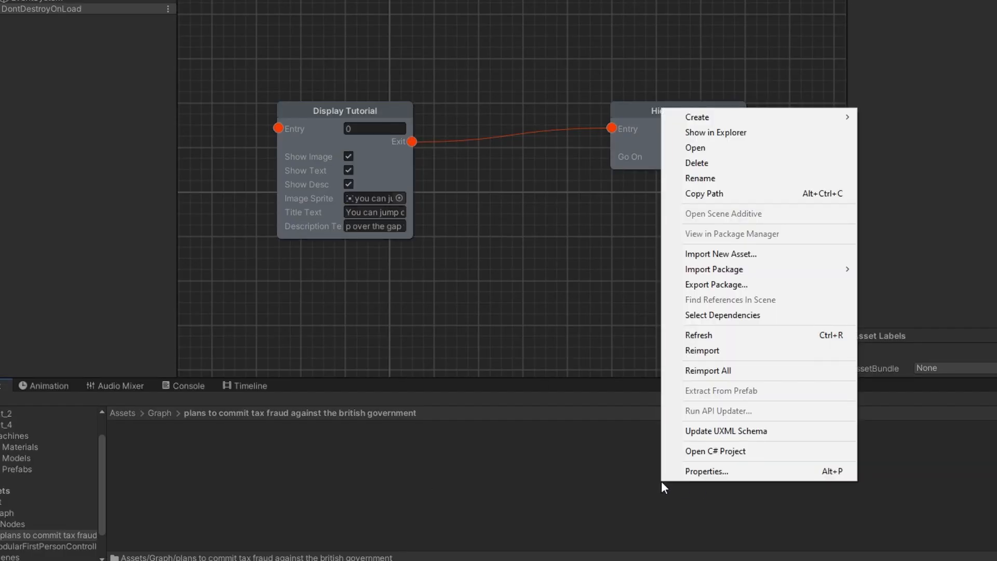
click(697, 116)
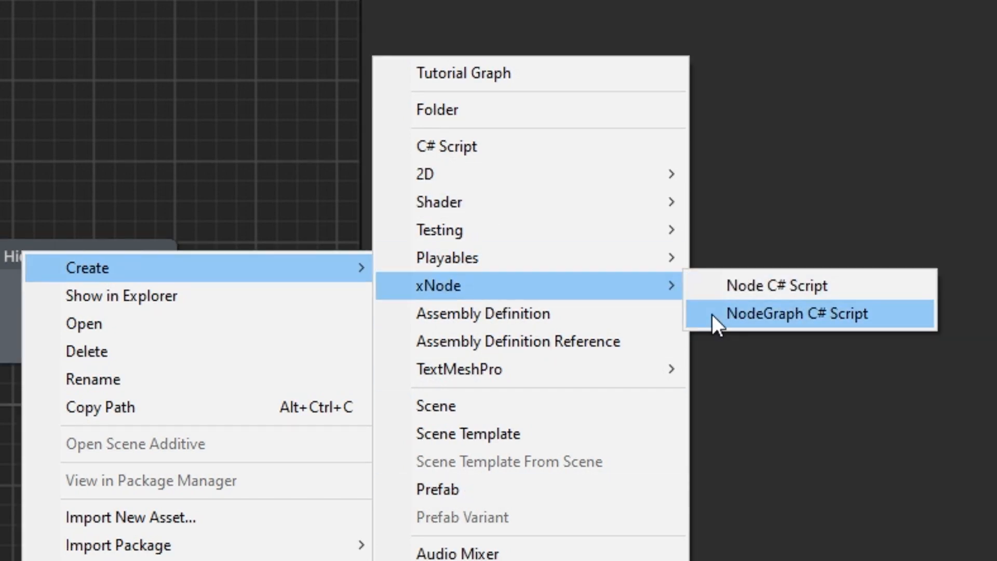
click(797, 313)
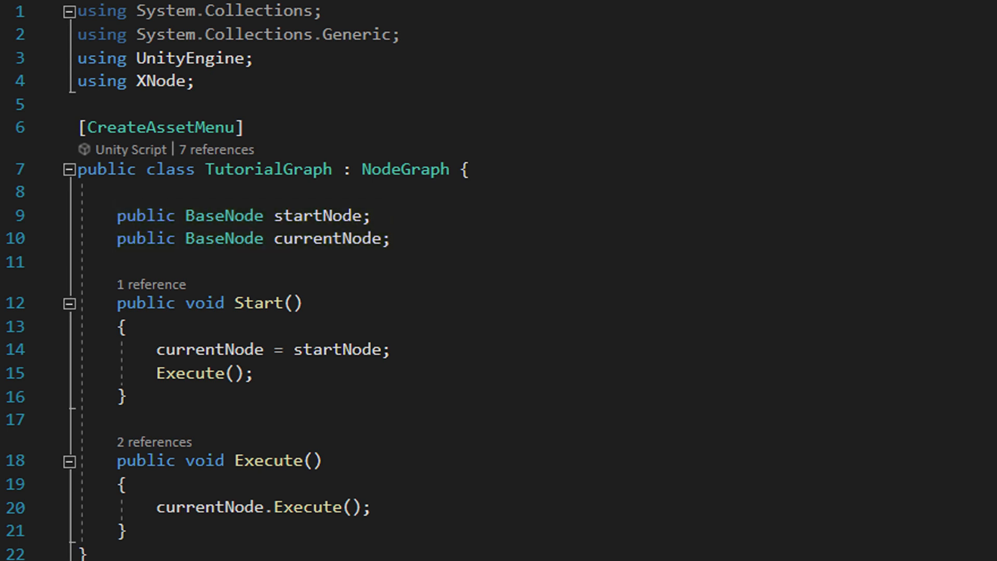
double_click(216, 460)
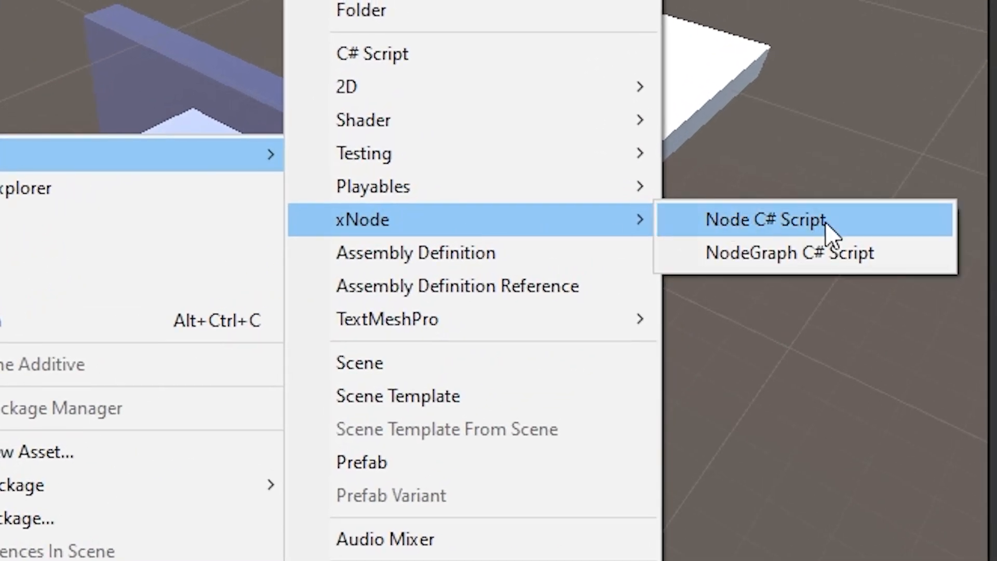
Create a new xNode Node C# script from the Project window's Create menu
click(766, 219)
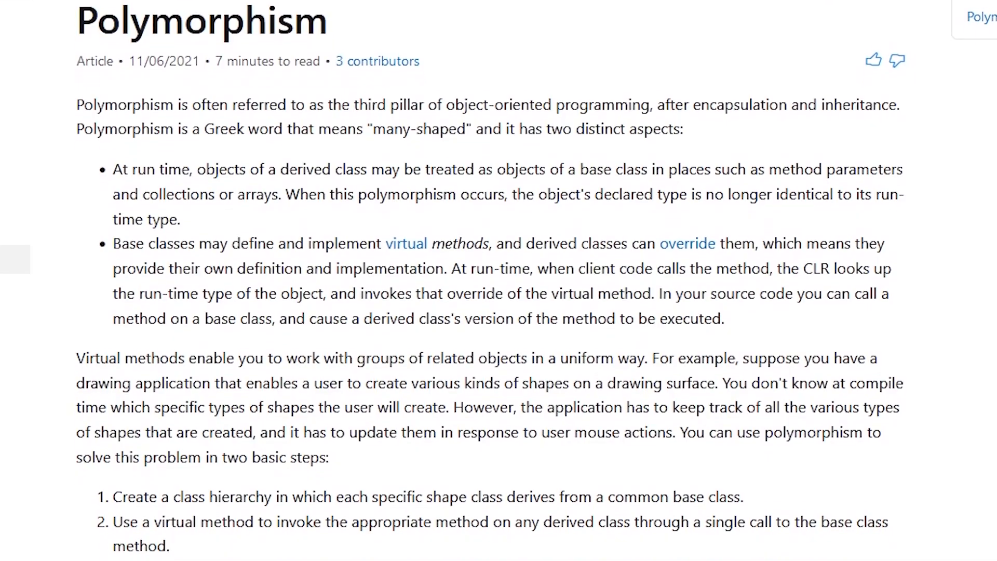
scroll(down, 3)
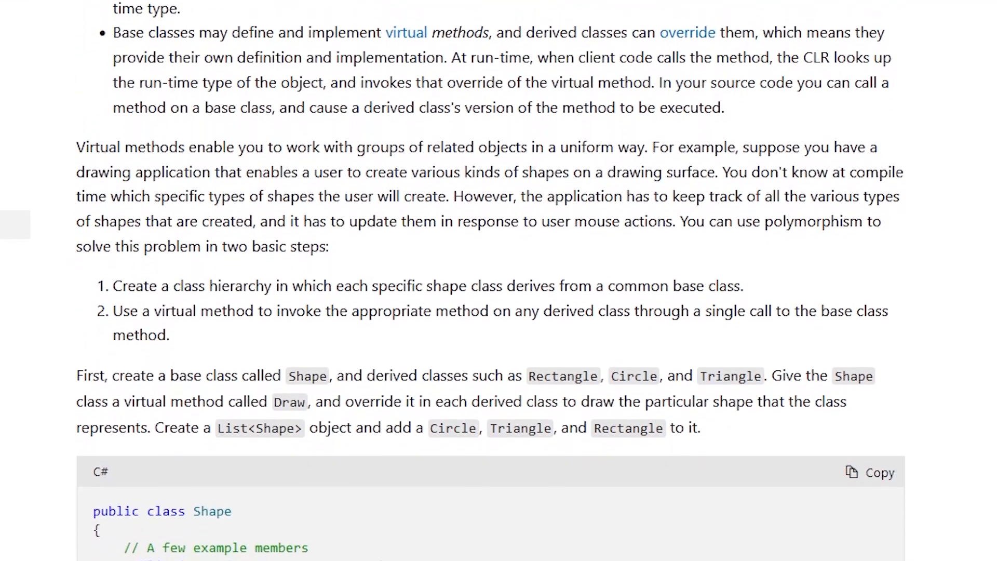
scroll(down, 3)
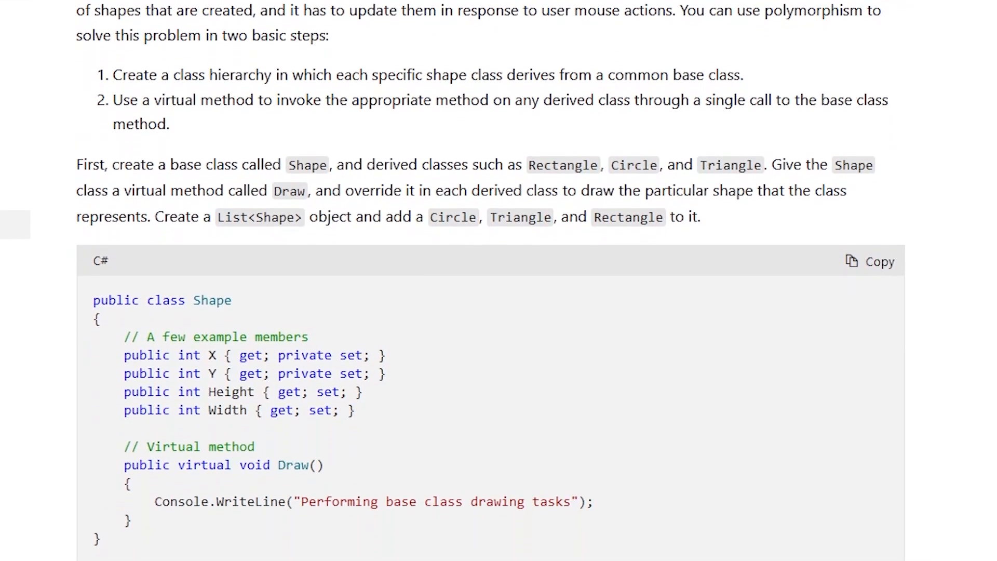
scroll(down, 3)
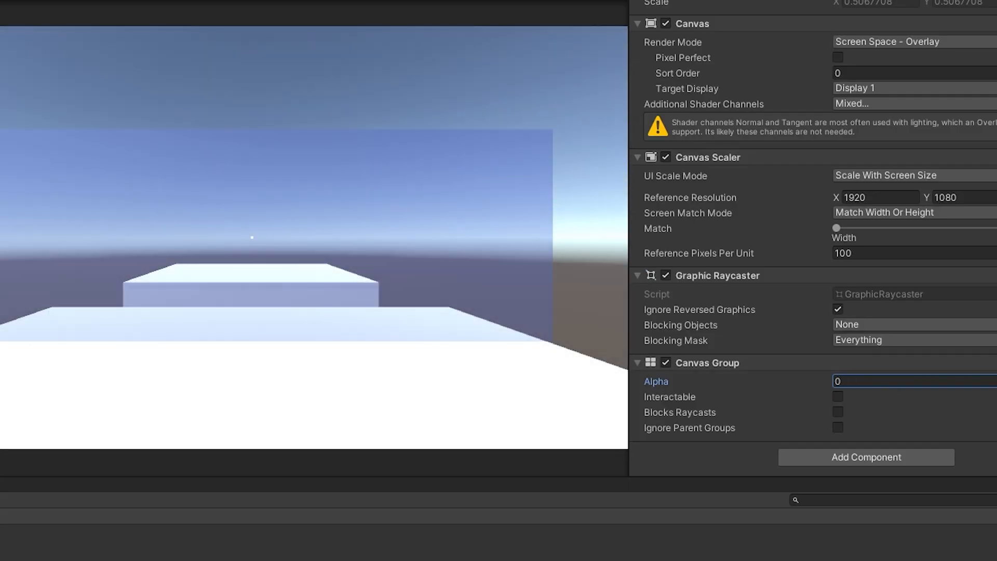
Set the tutorial Canvas Group's Alpha to 0.4 in the Inspector
text(0.4)
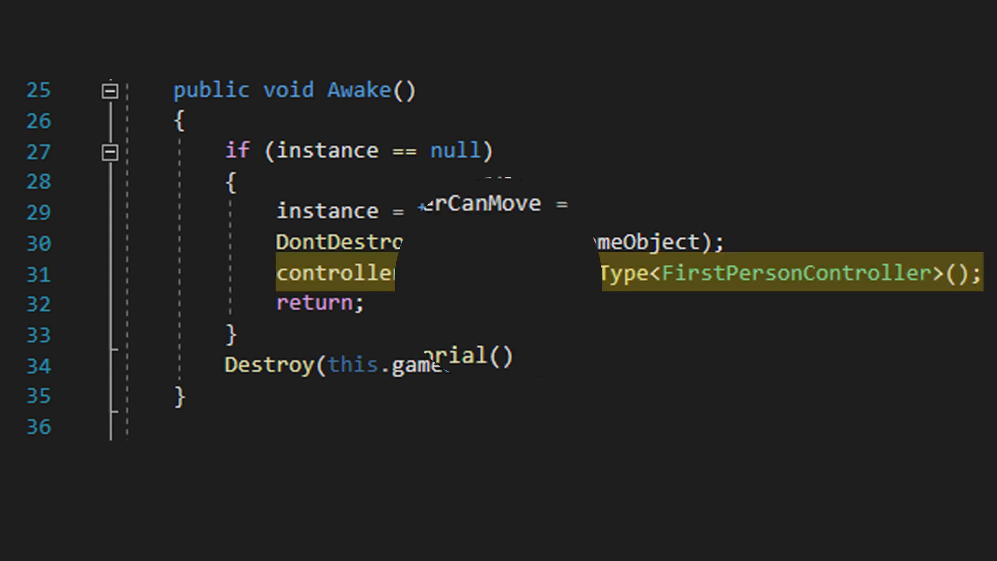
scroll(down, 3)
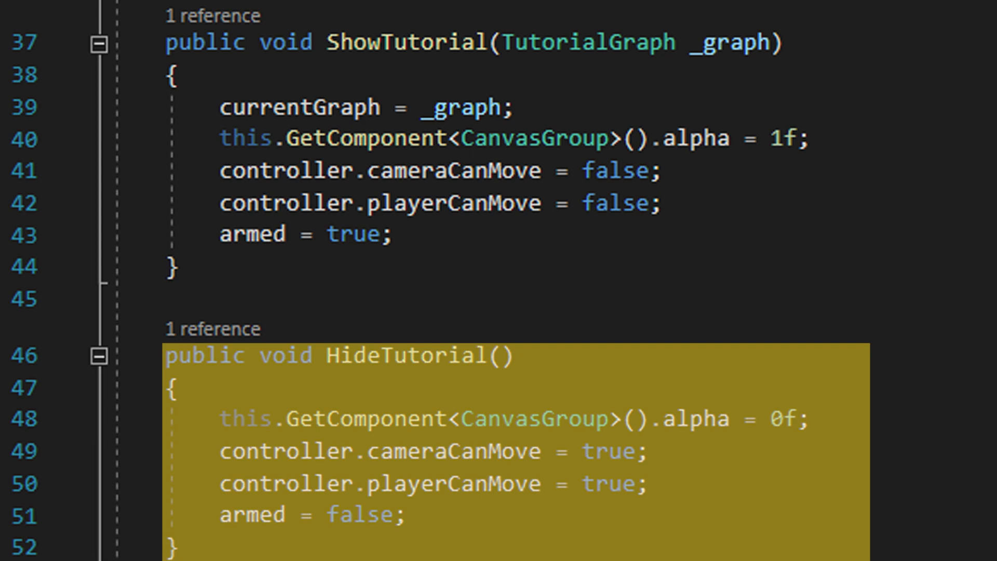
scroll(down, 3)
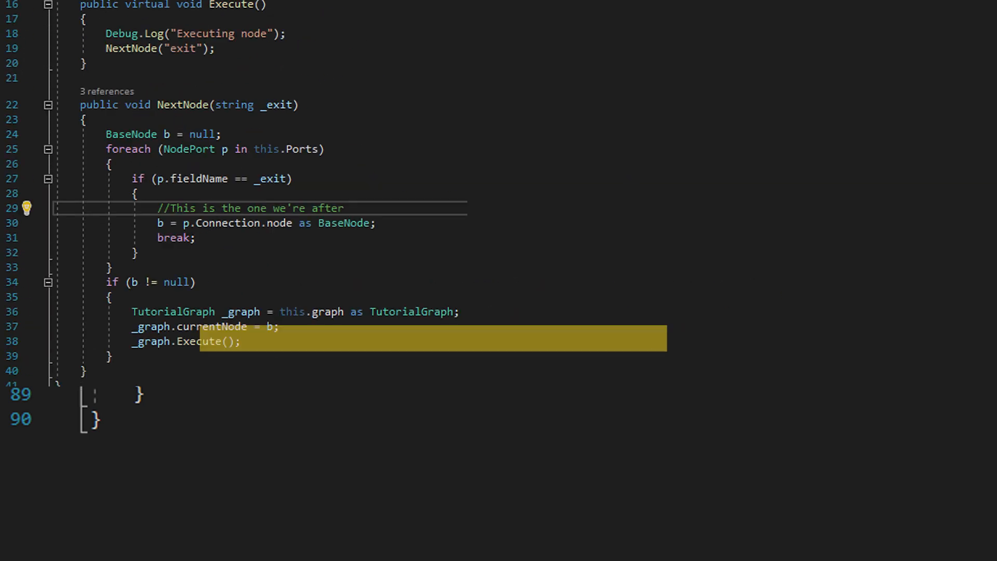
scroll(up, 3)
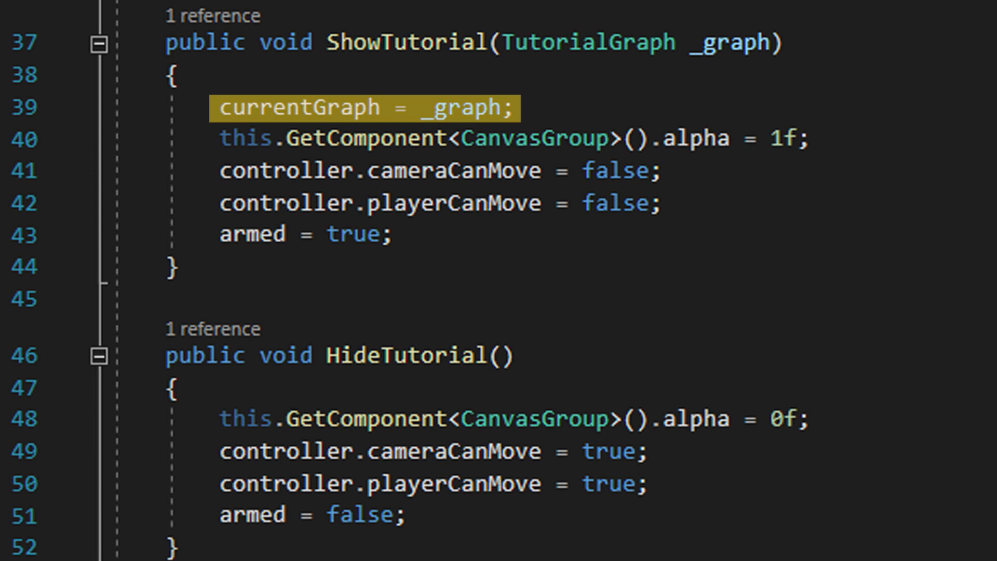
scroll(down, 3)
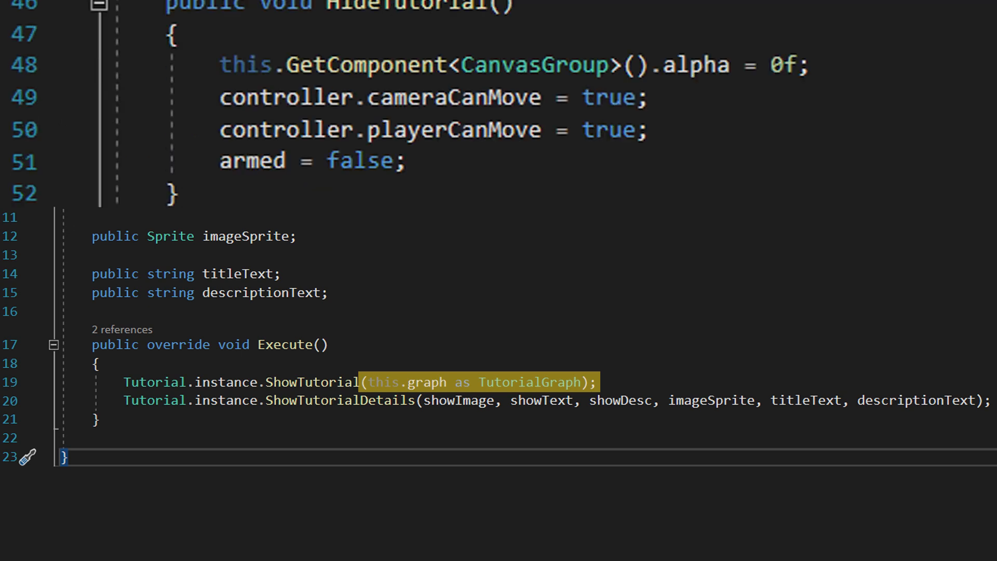
Scroll back through the node script before returning to Unity's graph assets
scroll(up, 3)
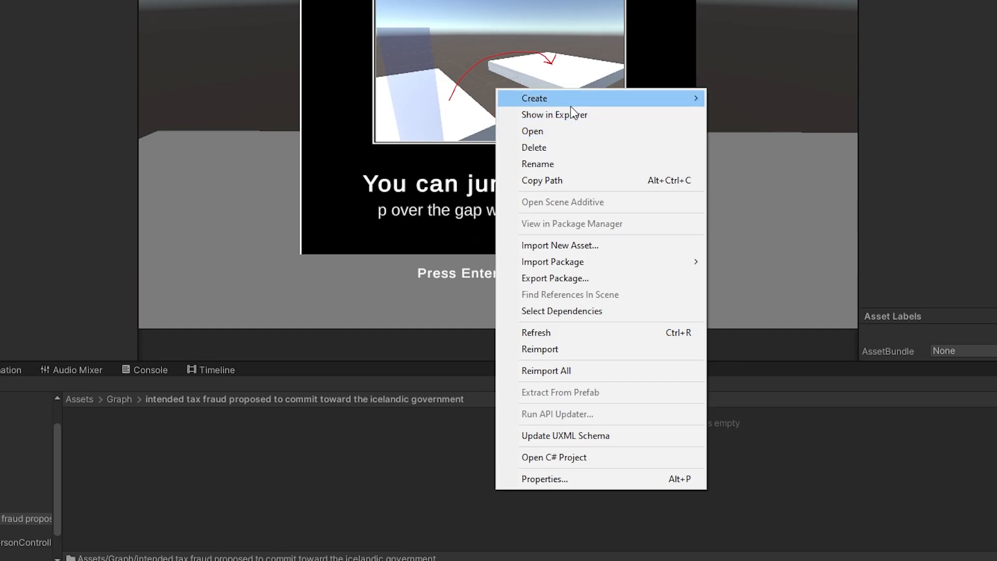
Create a new Tutorial Graph asset in the graph folder
click(534, 98)
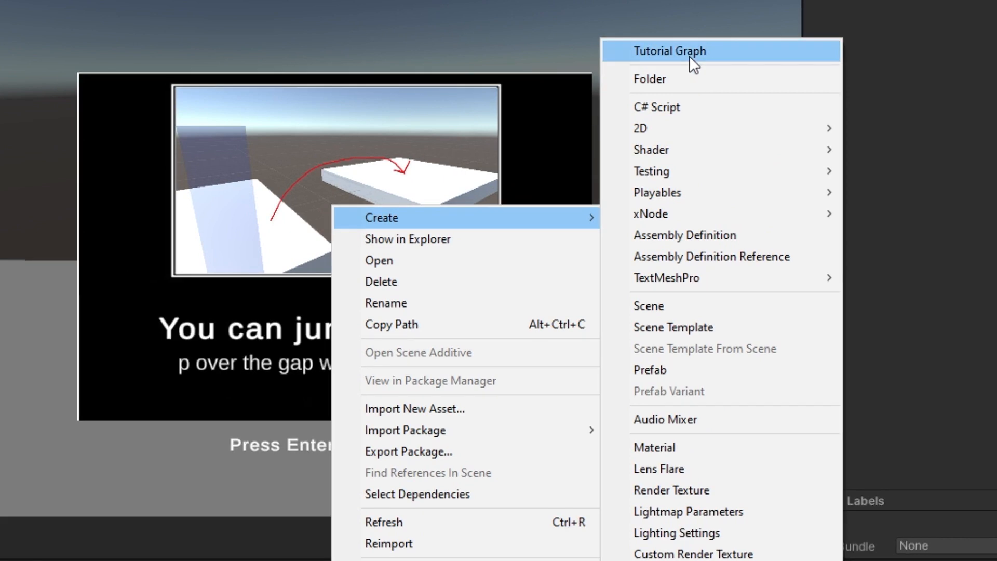
click(670, 51)
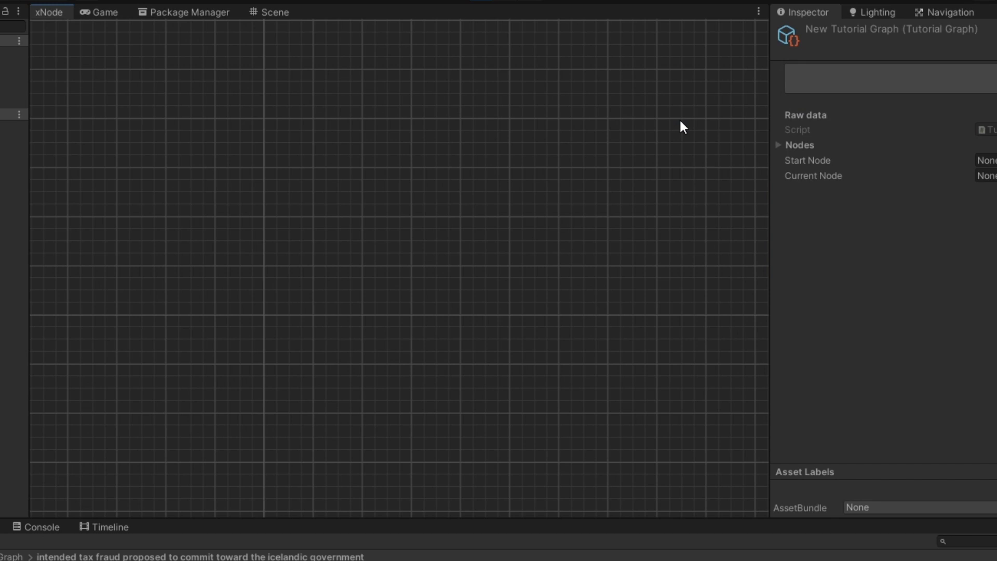
Add a Display Tutorial node and connect its exit to a new Hide Tutorial node
right_click(200, 263)
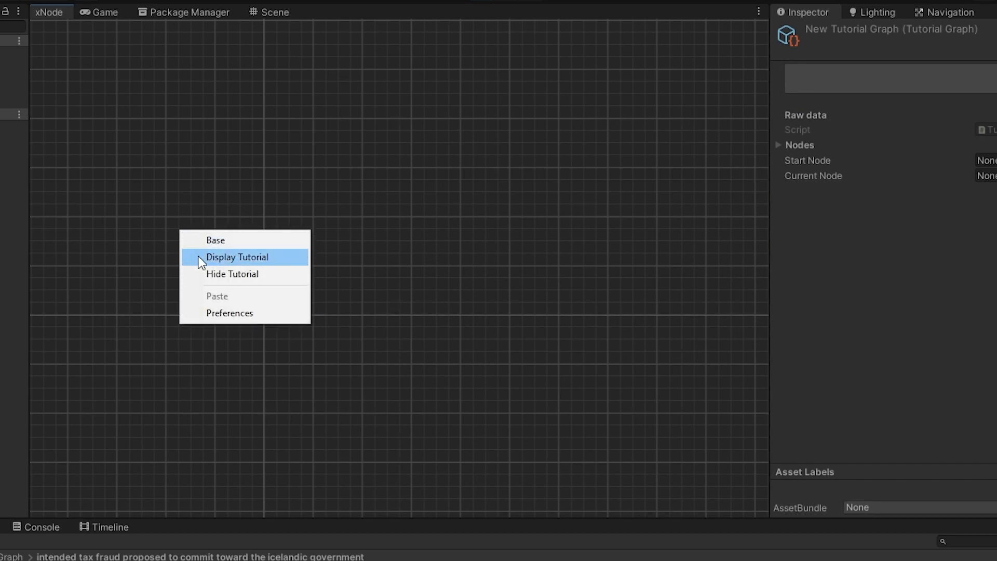
click(237, 256)
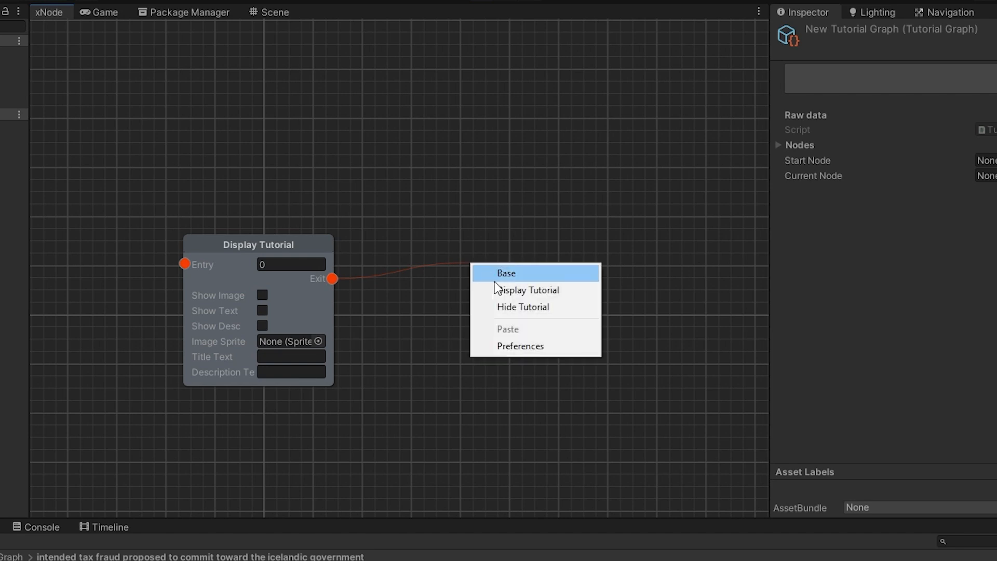
click(523, 306)
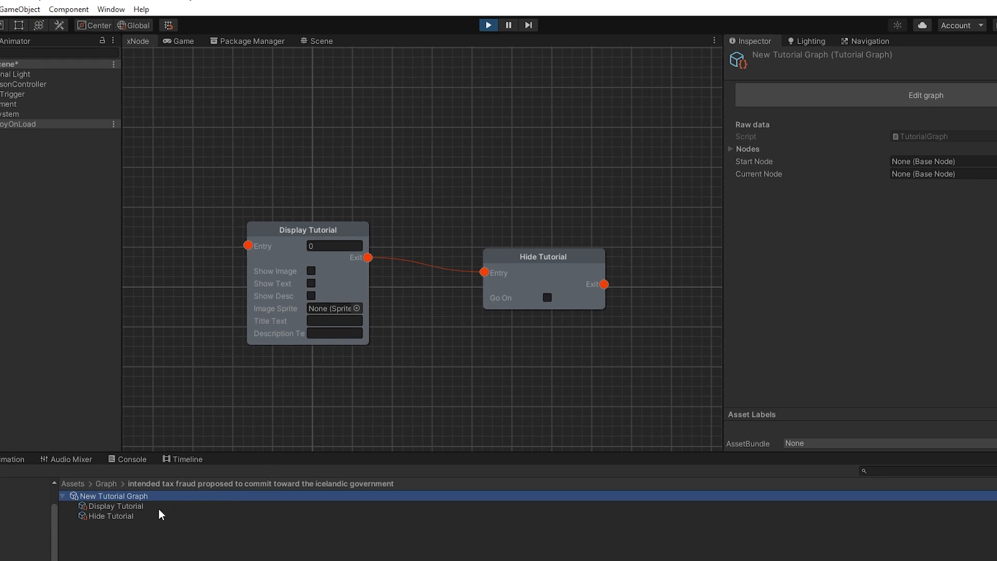
click(488, 25)
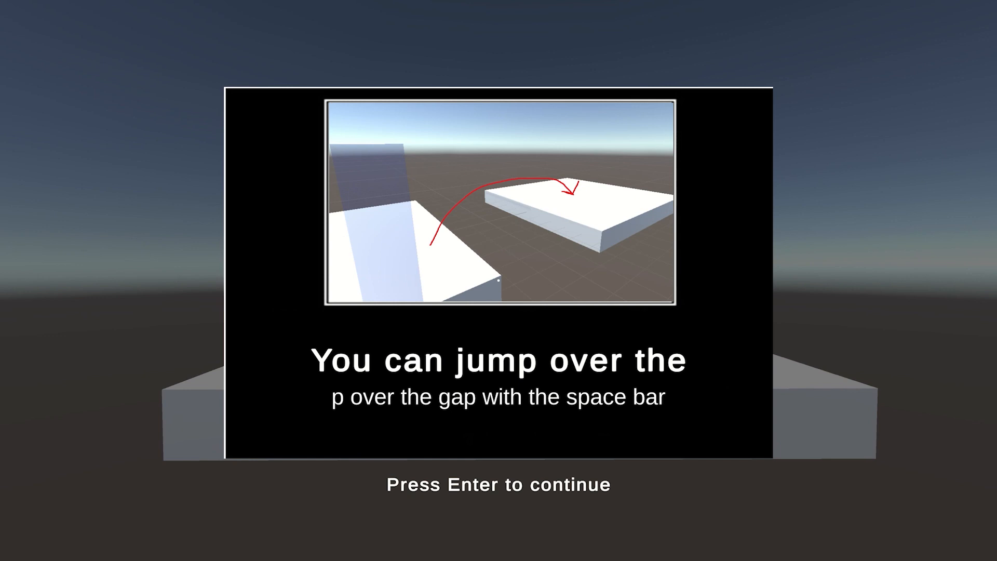
Dismiss the jump tutorial popup in play mode with Enter
key(Return)
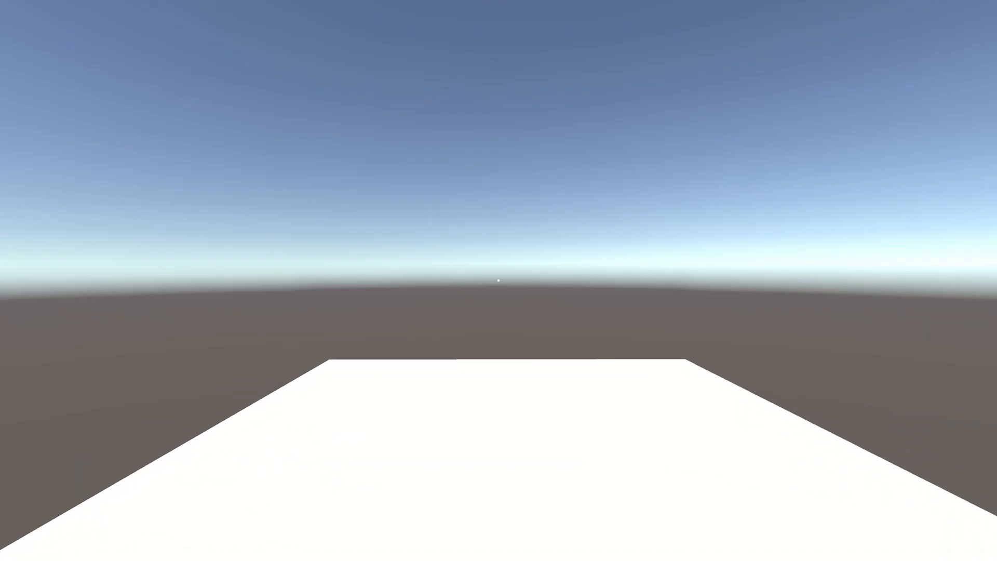